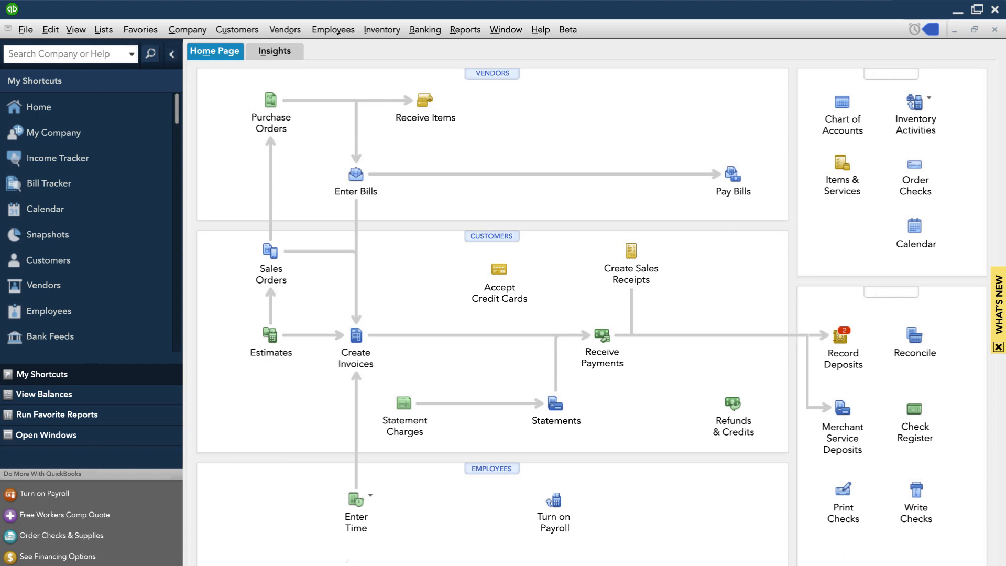
mouse_move(547, 324)
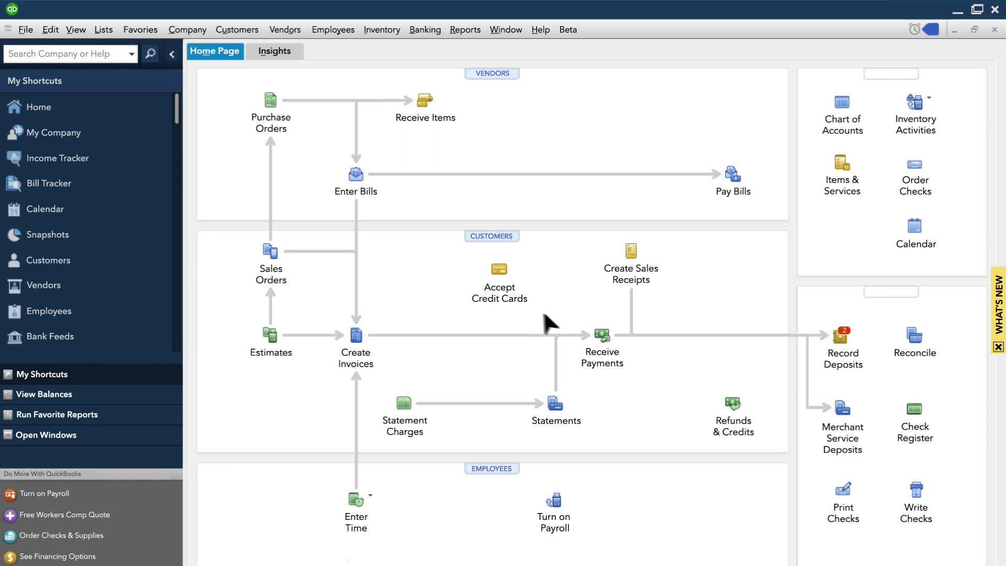
click(602, 335)
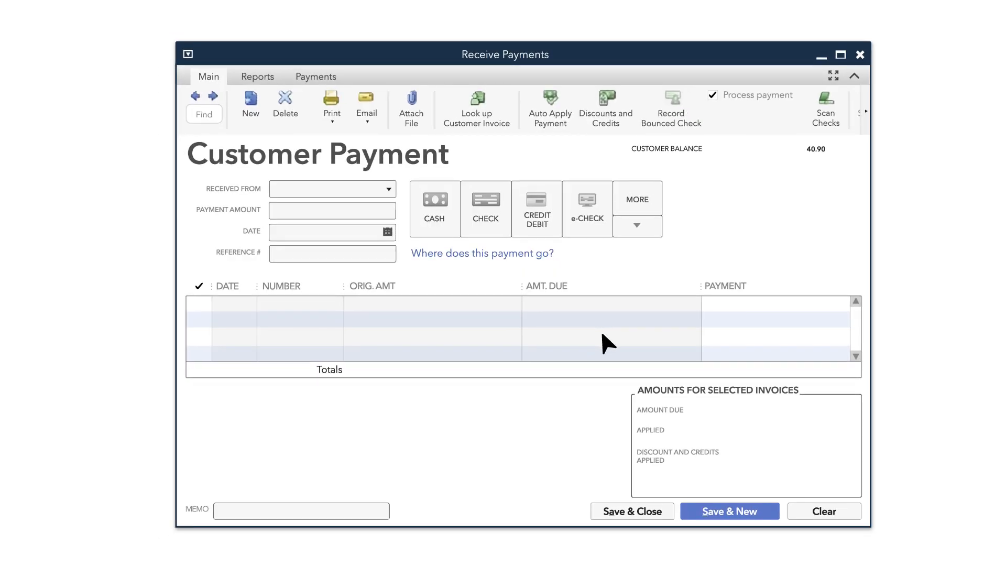
click(388, 187)
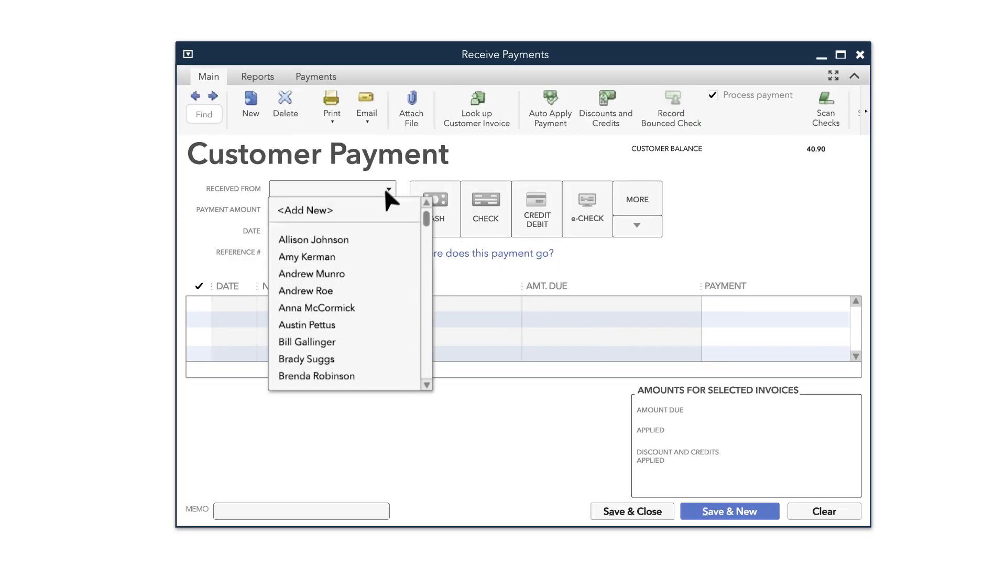
click(307, 257)
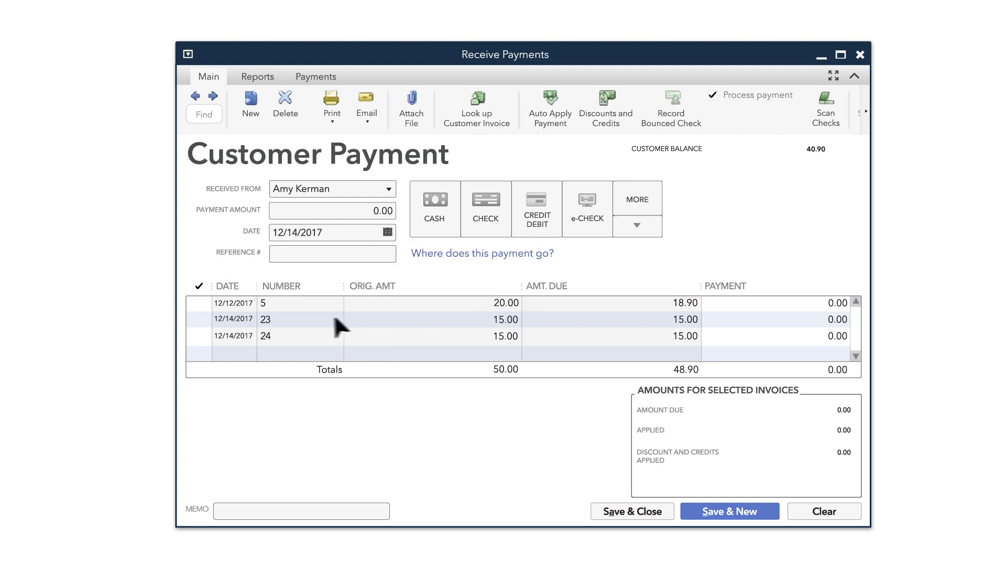
click(199, 319)
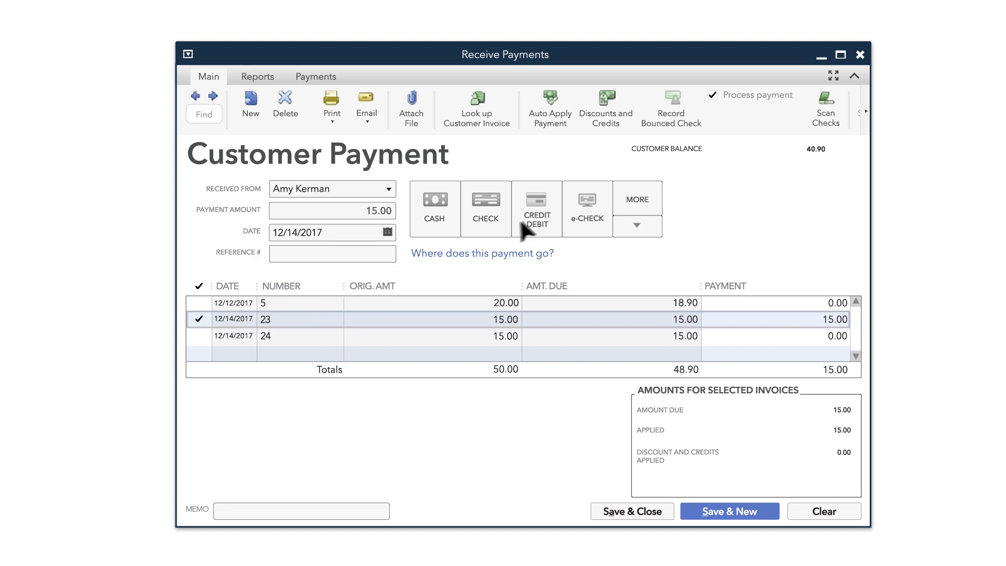
Choose e-CHECK, enter routing number 12200047 and mark the customer as on the phone.
click(587, 208)
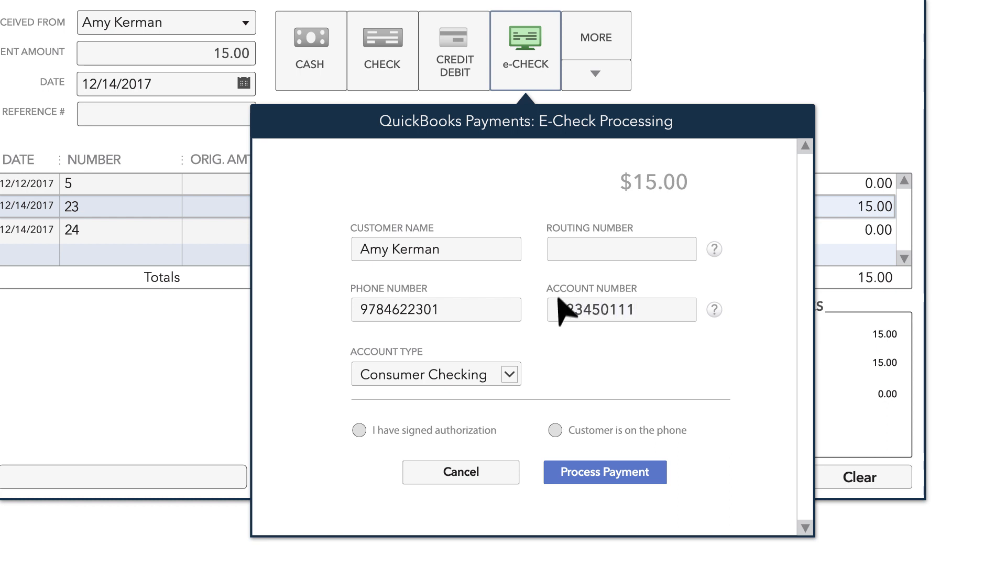
text(1220004)
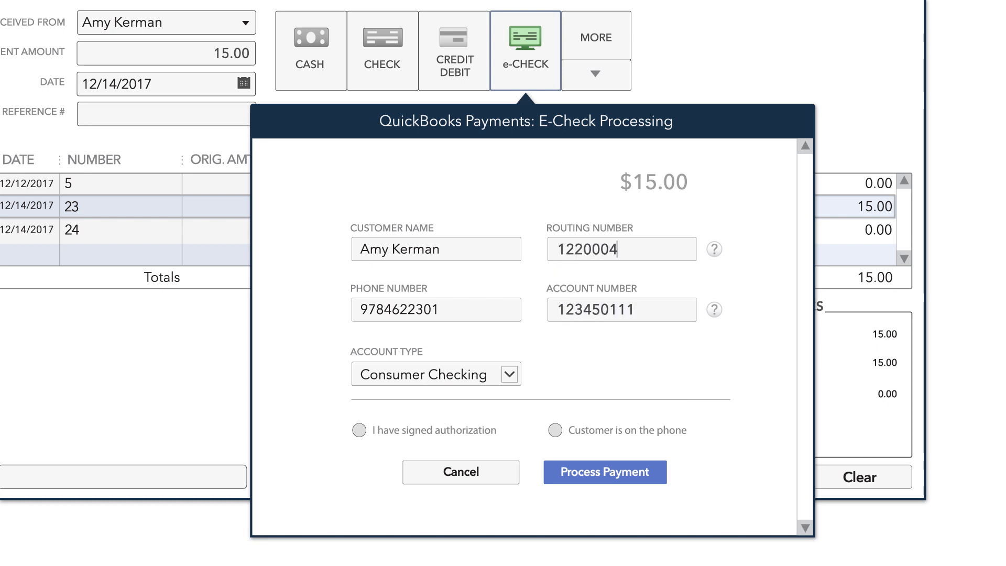
text(7)
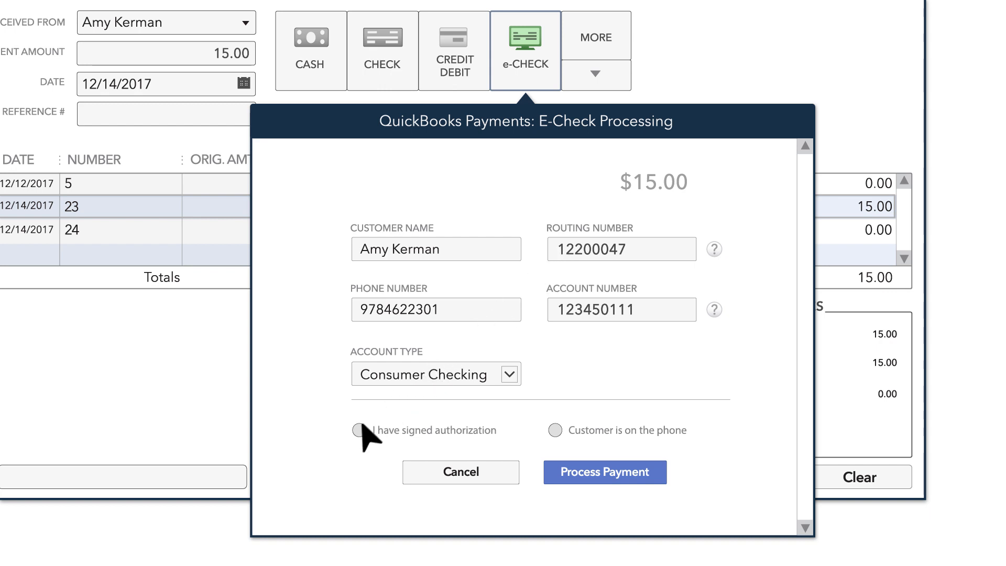
click(358, 430)
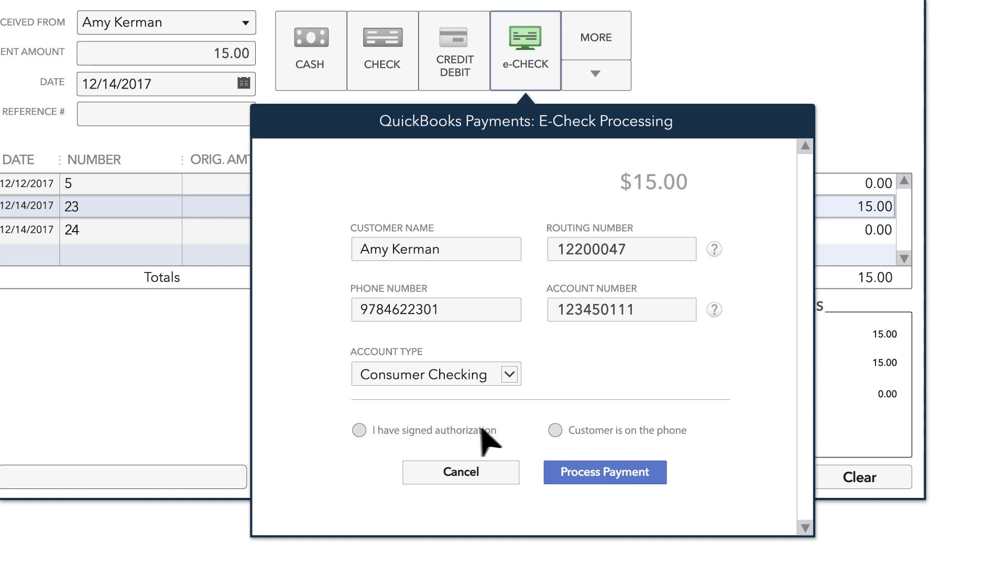
click(556, 429)
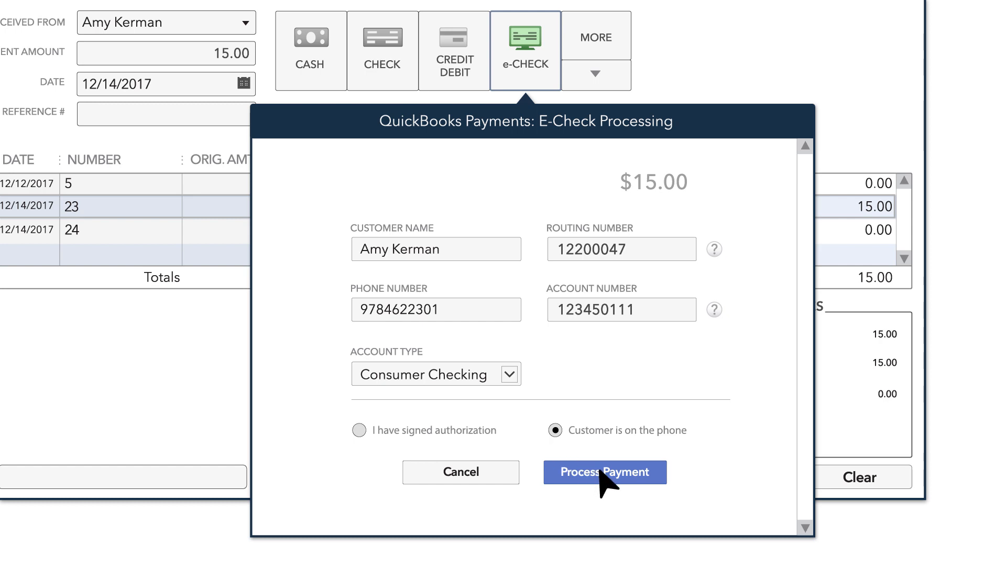
Process the 15.00 e-check payment and dismiss its success receipt.
click(603, 472)
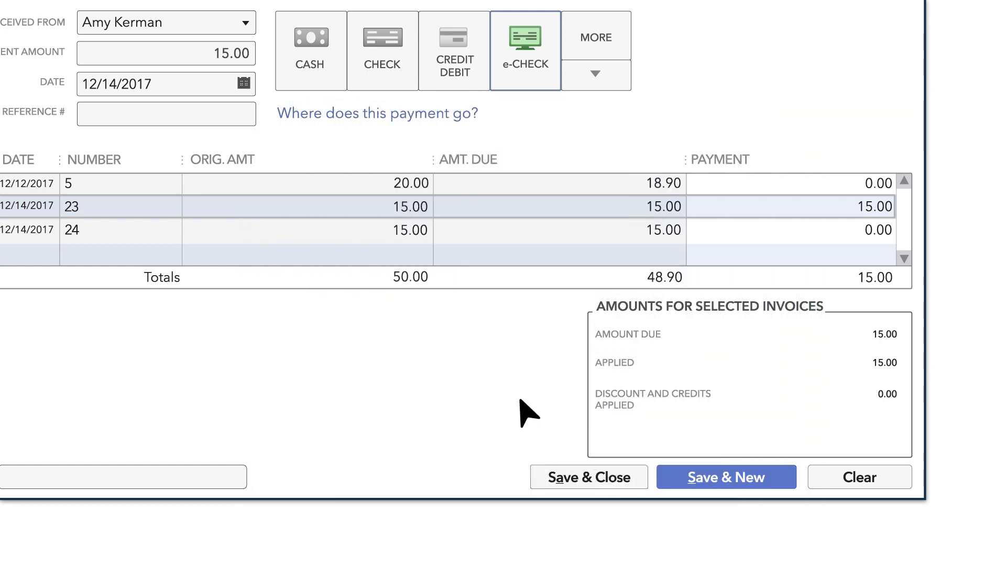
click(725, 475)
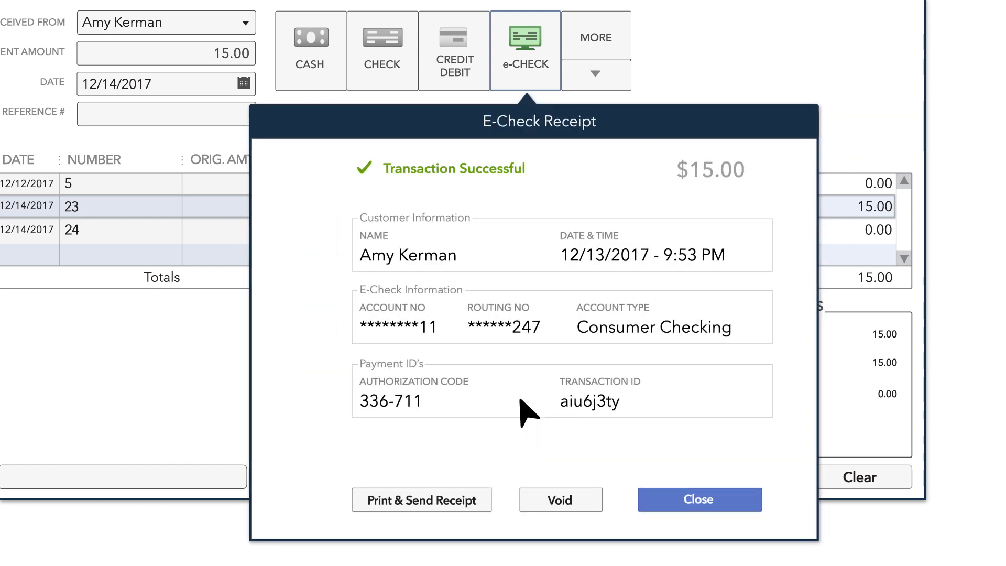
click(698, 498)
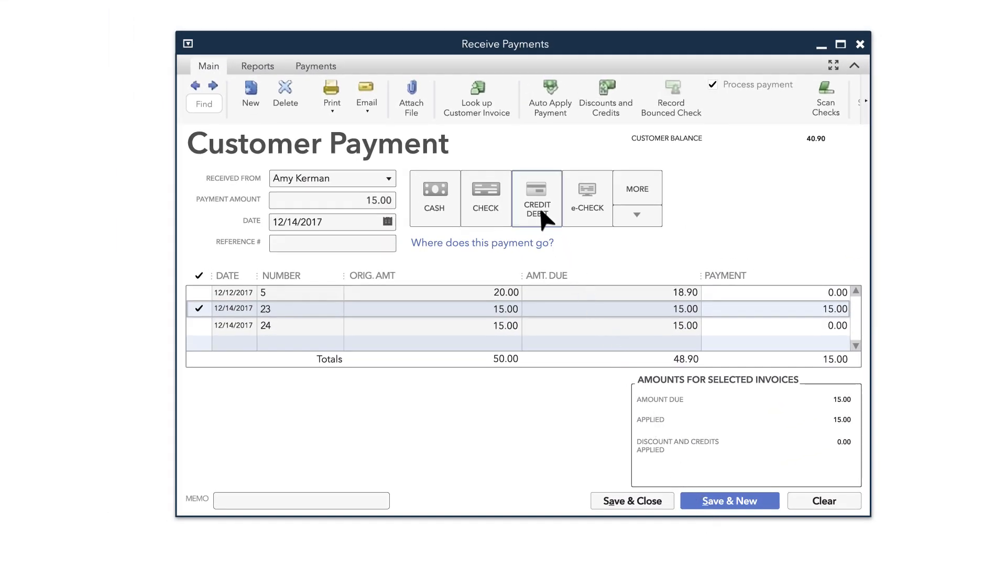
click(537, 198)
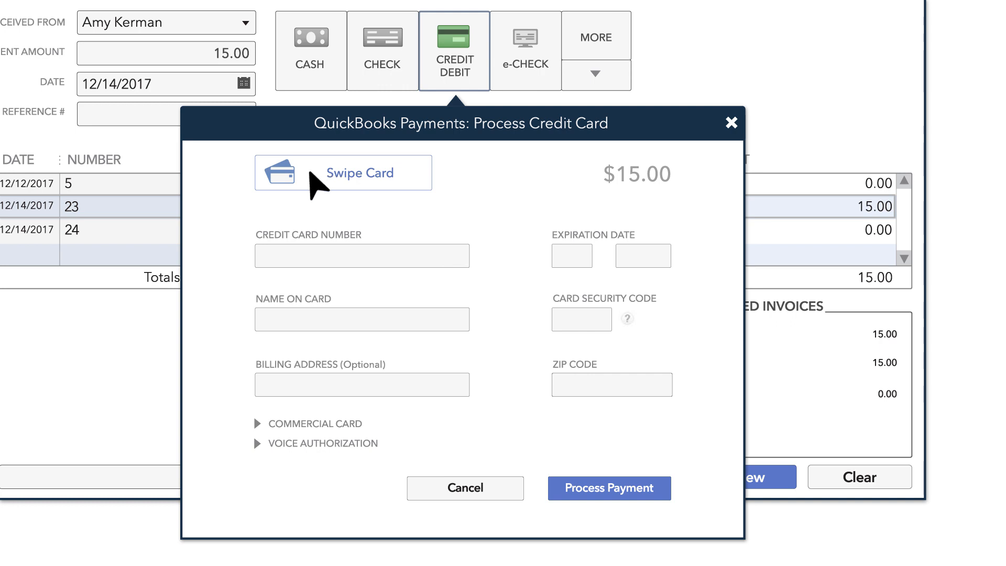
click(343, 172)
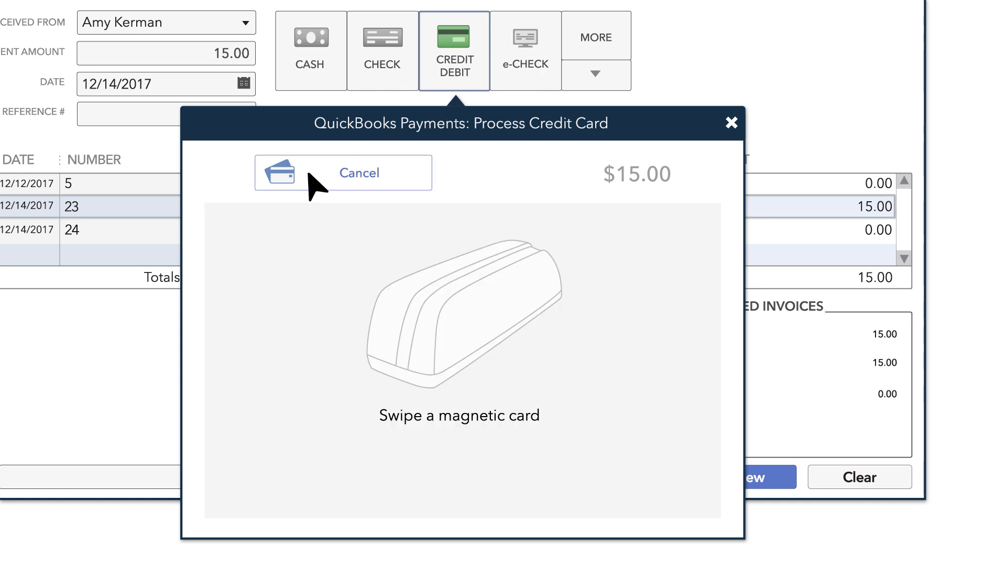
click(359, 173)
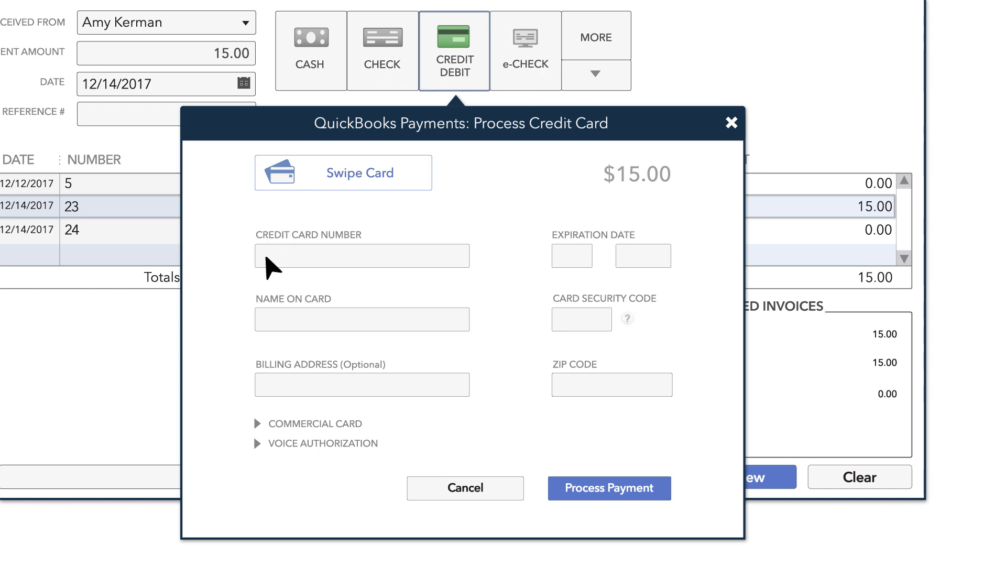
text(12345678910111)
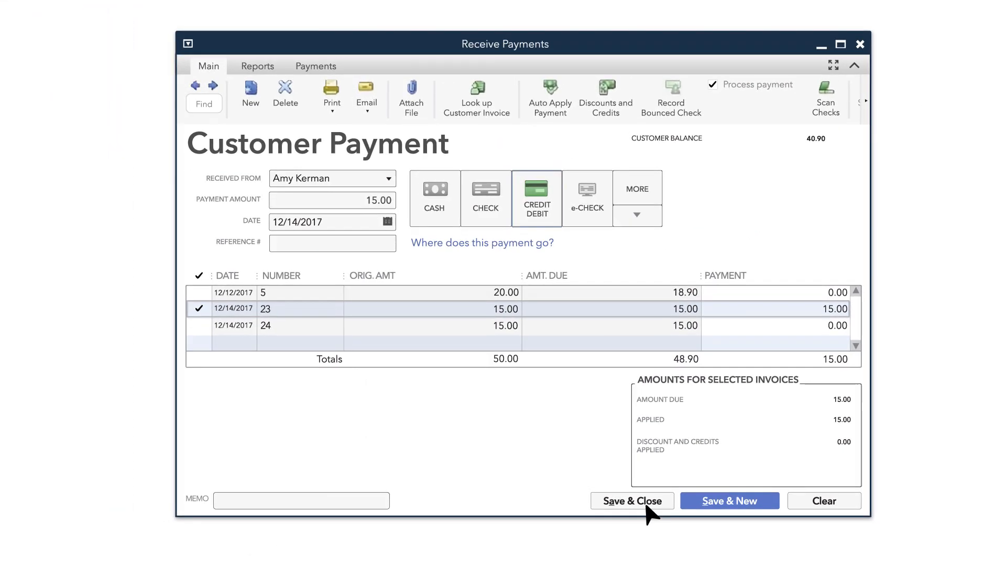
click(631, 501)
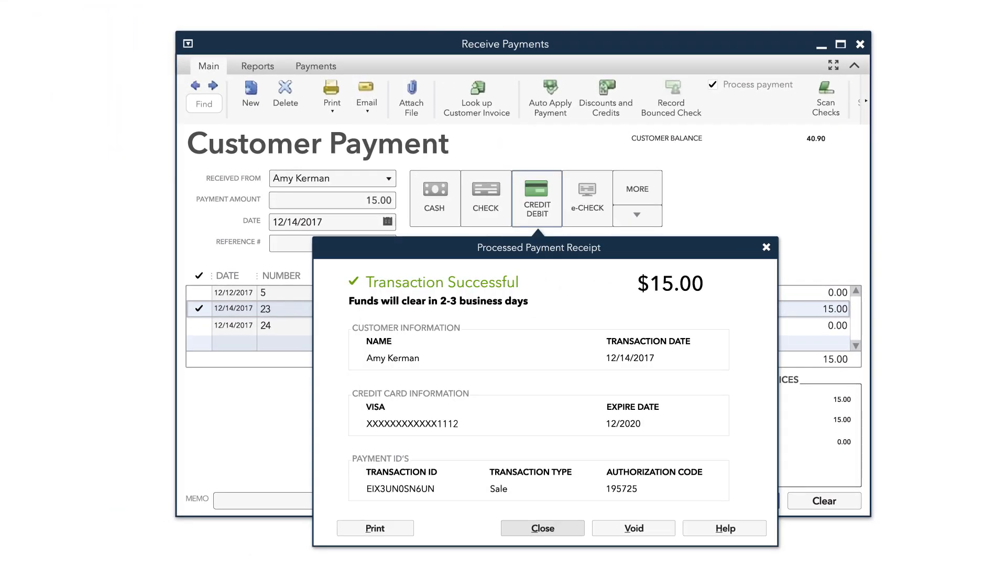